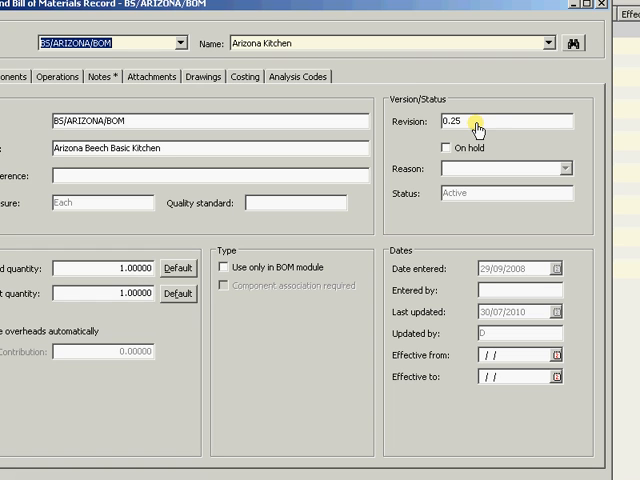
pyautogui.moveTo(458, 148)
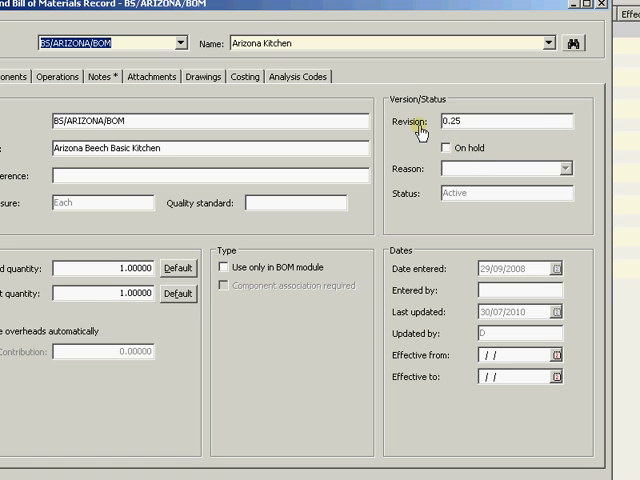
pyautogui.moveTo(330, 218)
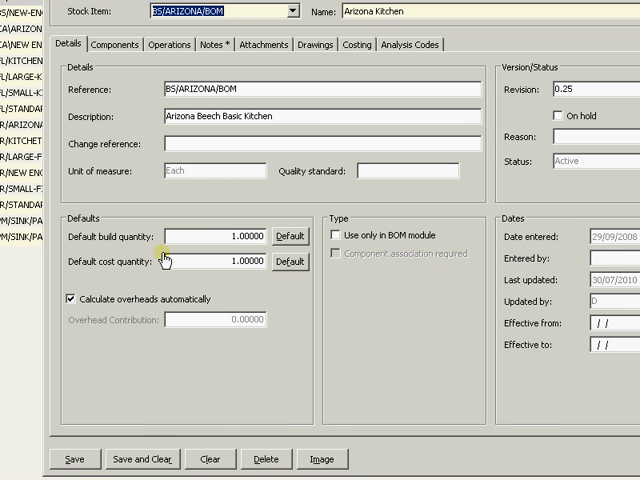
pyautogui.moveTo(232, 136)
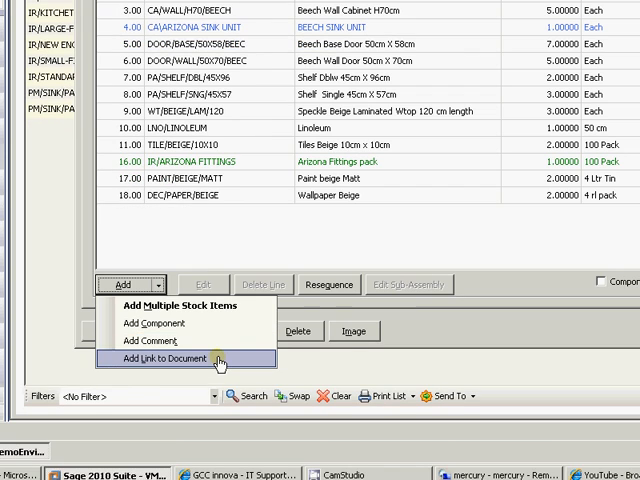
pyautogui.moveTo(180, 306)
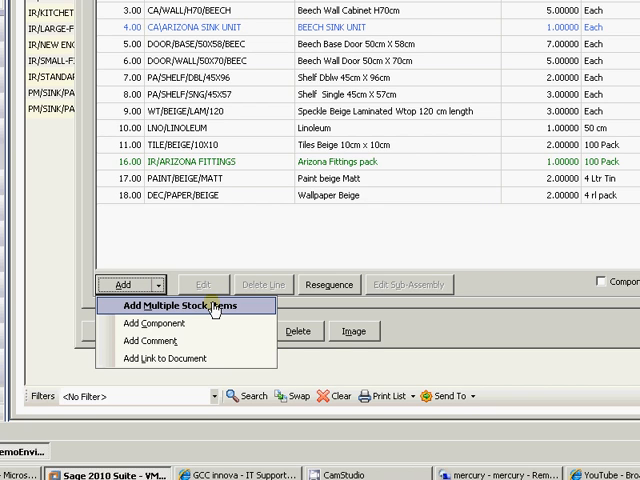
pyautogui.moveTo(184, 324)
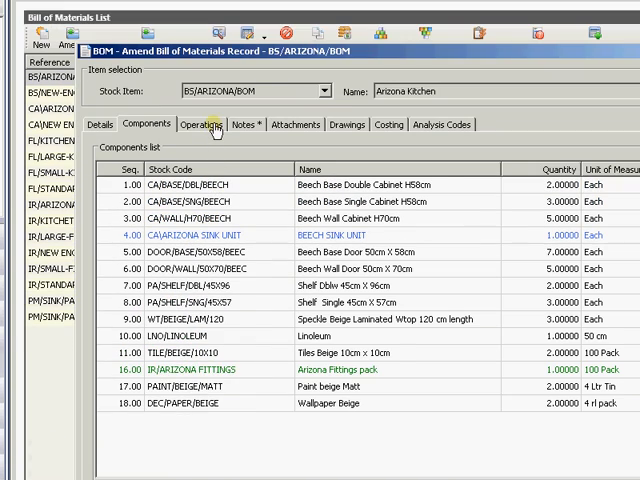
# Step: Show the Arizona Kitchen bill's operations list with the Plumber line selected
pyautogui.click(202, 124)
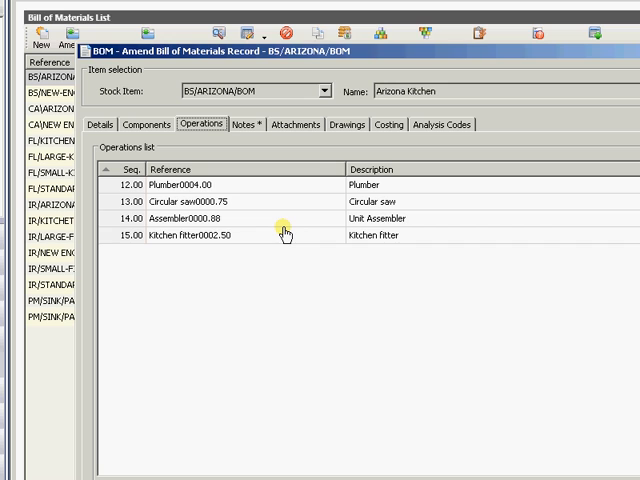
pyautogui.moveTo(268, 196)
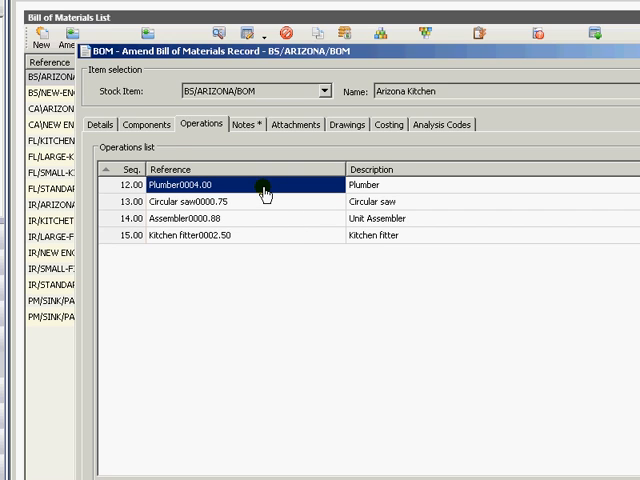
pyautogui.moveTo(258, 204)
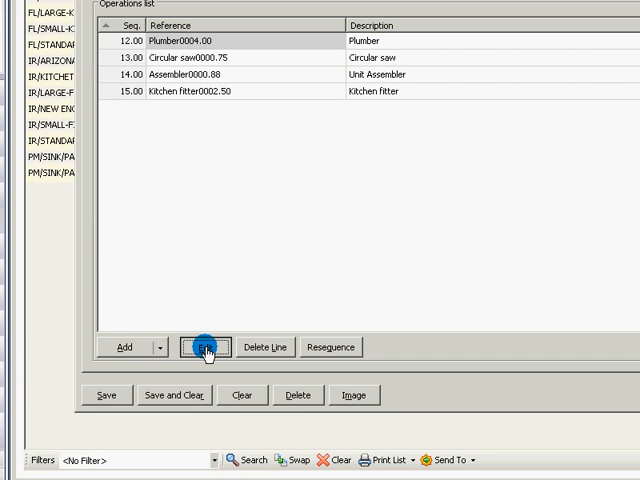
# Step: Edit the Plumber operation and view its setup machine and plumber labour resources
pyautogui.click(204, 348)
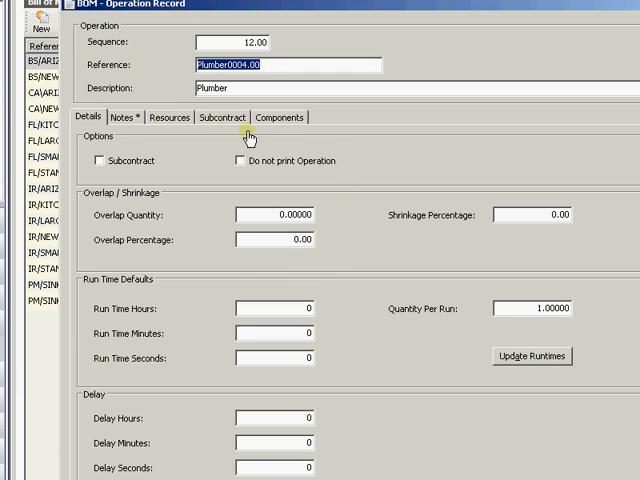
pyautogui.click(212, 132)
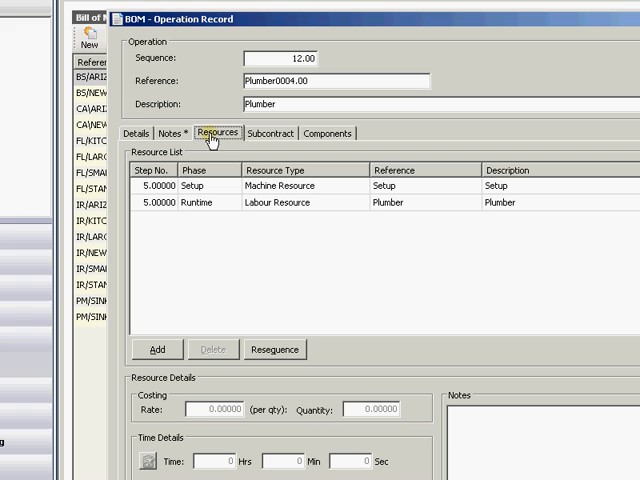
pyautogui.moveTo(336, 216)
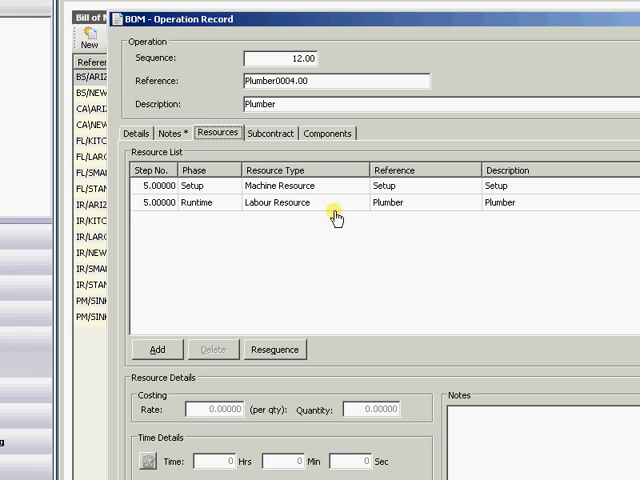
pyautogui.moveTo(336, 246)
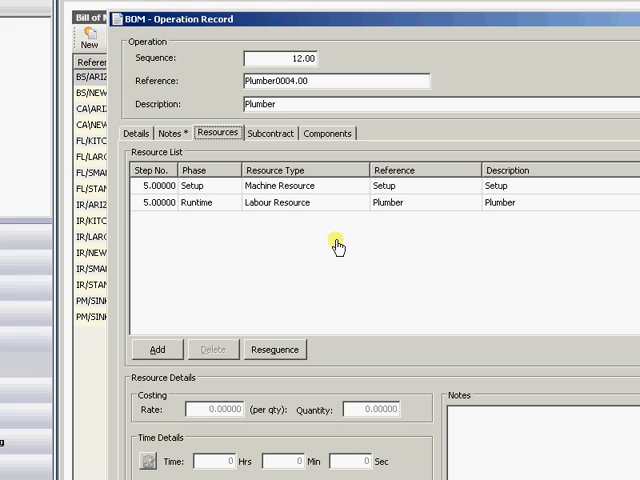
pyautogui.moveTo(340, 306)
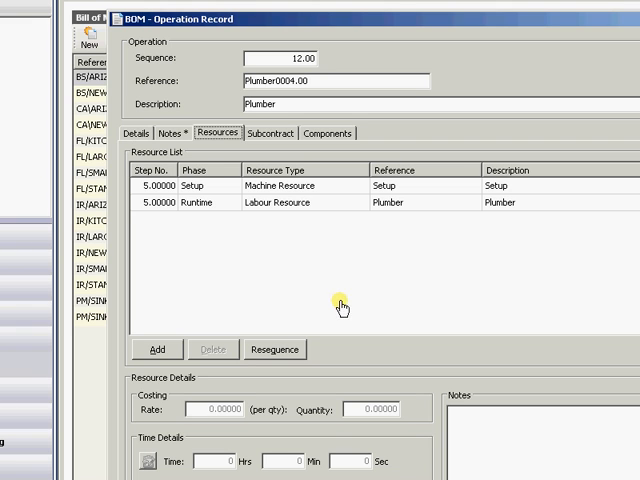
pyautogui.moveTo(398, 246)
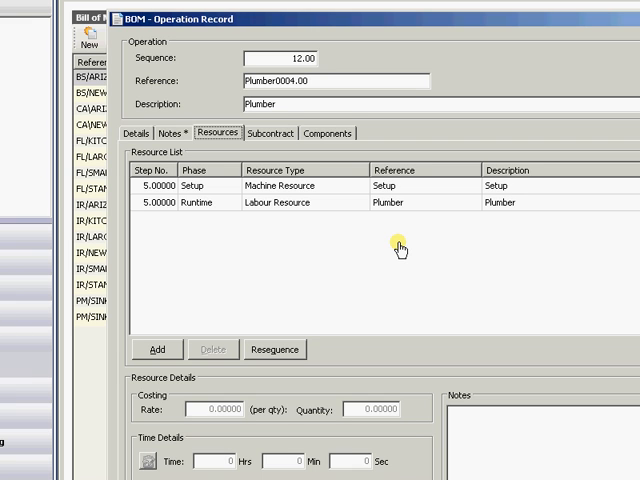
pyautogui.moveTo(262, 132)
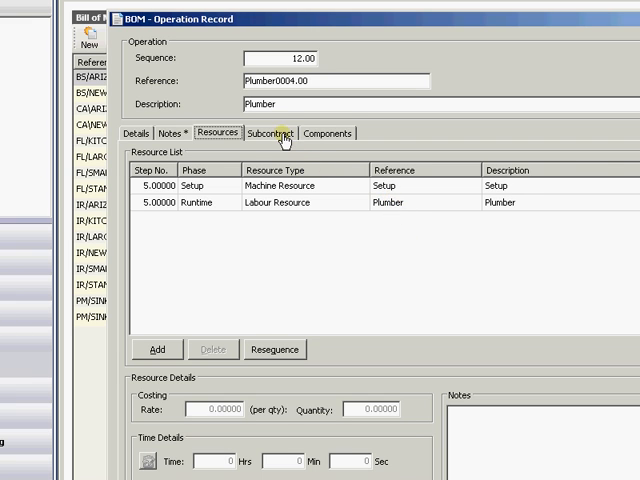
# Step: Add a subcontract supplier line to the Plumber operation, recheck resources, then remove the unfinished line
pyautogui.click(272, 132)
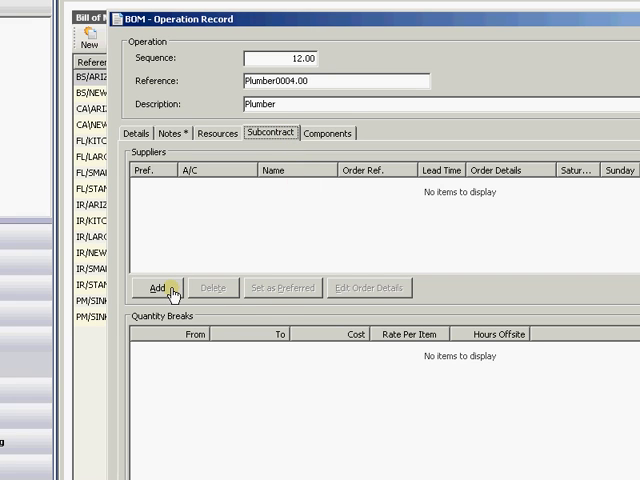
pyautogui.click(156, 288)
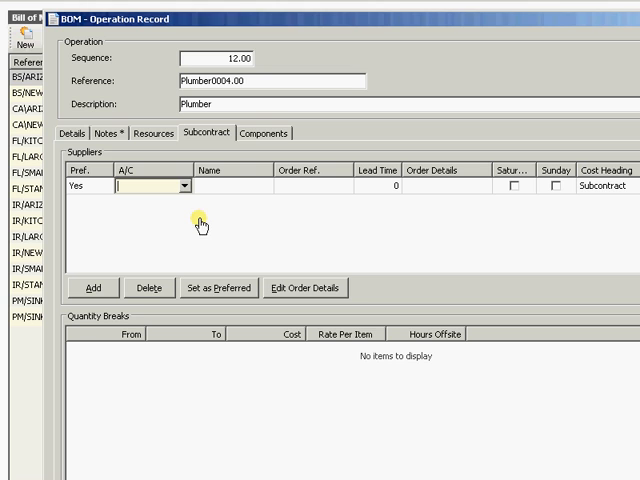
pyautogui.moveTo(168, 138)
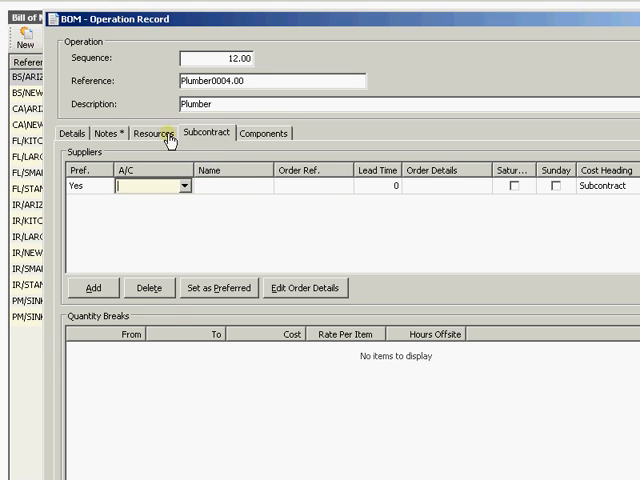
pyautogui.click(152, 132)
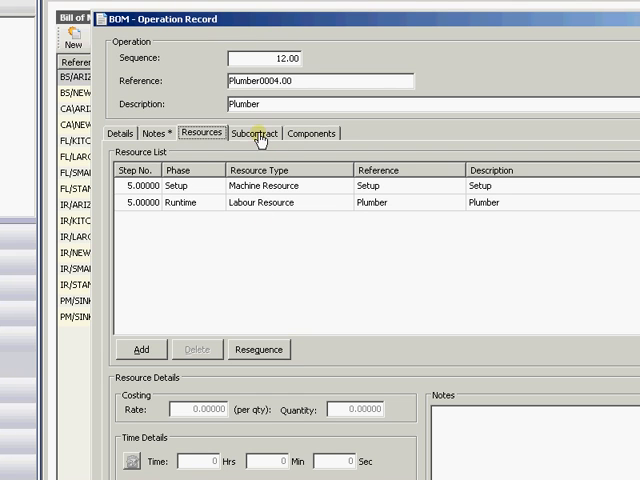
pyautogui.click(268, 132)
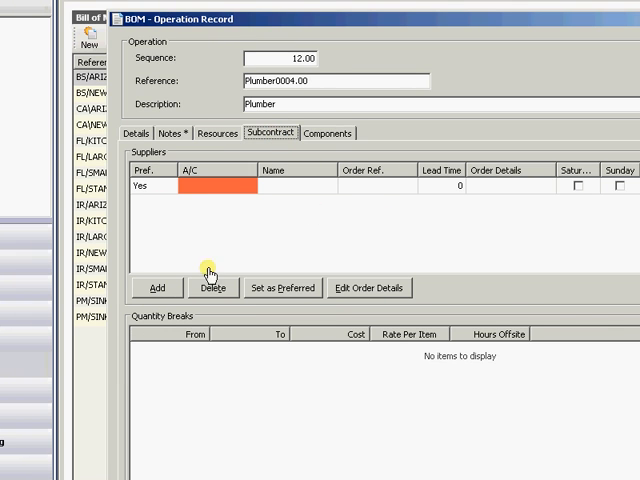
pyautogui.click(212, 288)
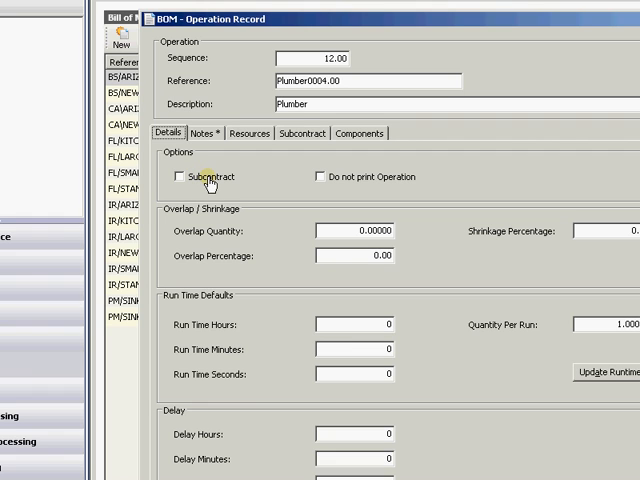
pyautogui.moveTo(308, 140)
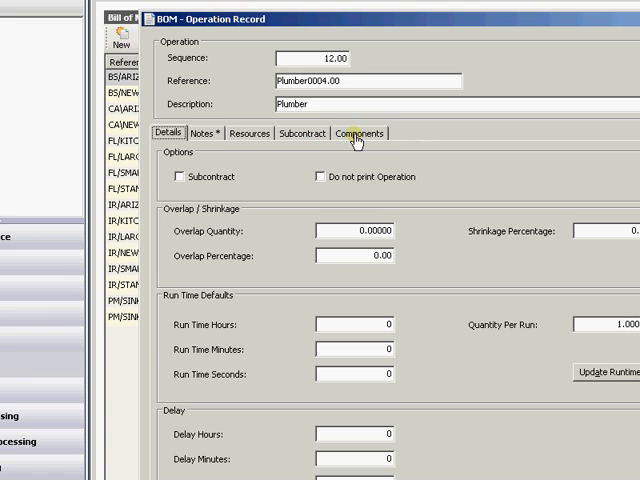
# Step: Check the Plumber operation's empty components list and return to the bill's operations
pyautogui.click(360, 132)
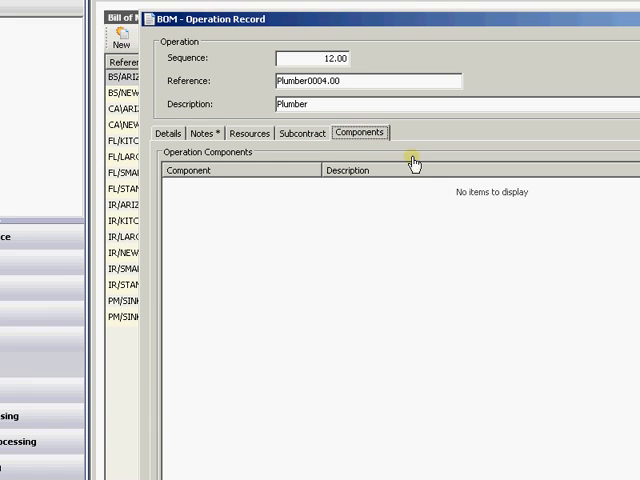
pyautogui.moveTo(456, 260)
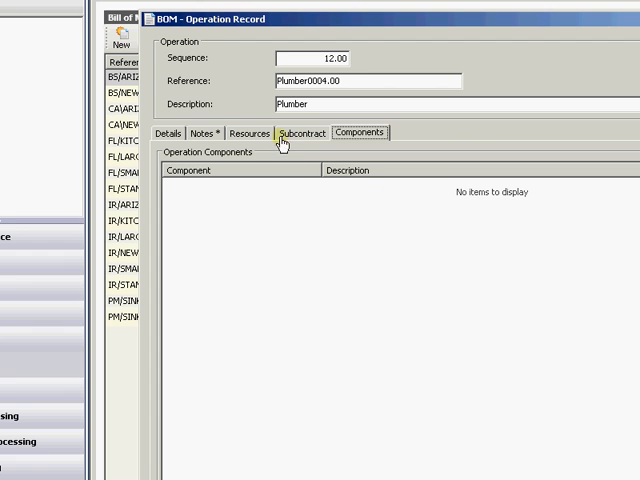
pyautogui.click(168, 132)
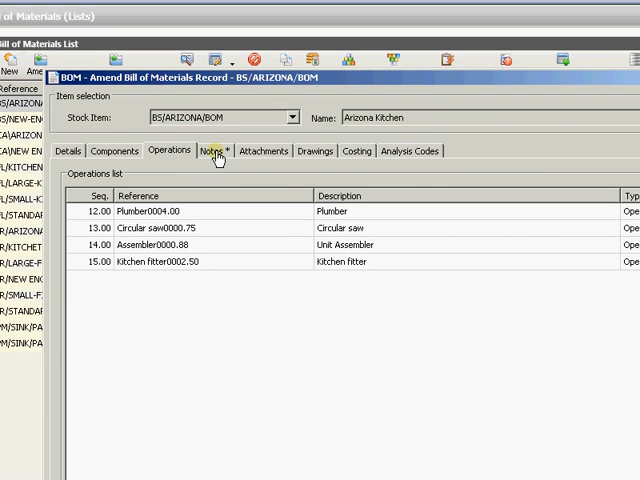
# Step: View the bill's notes on the way to its empty attachments list
pyautogui.click(210, 152)
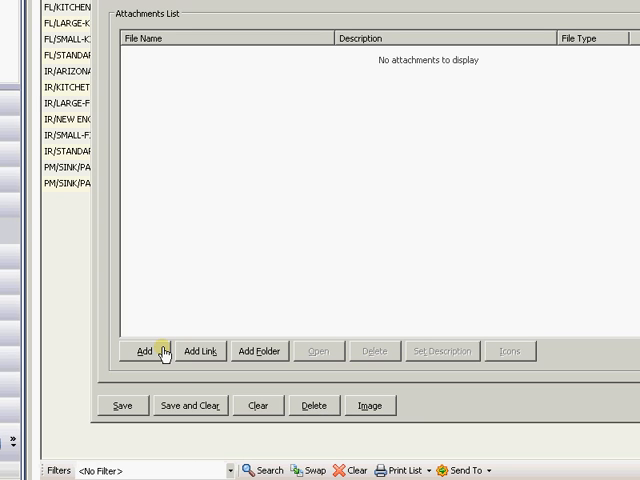
pyautogui.moveTo(214, 358)
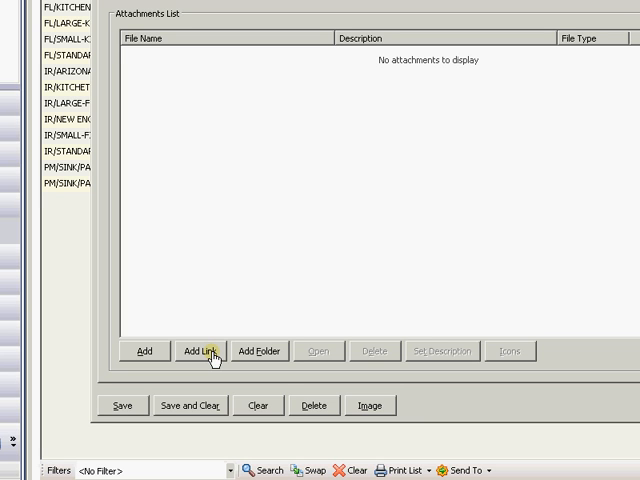
pyautogui.moveTo(232, 280)
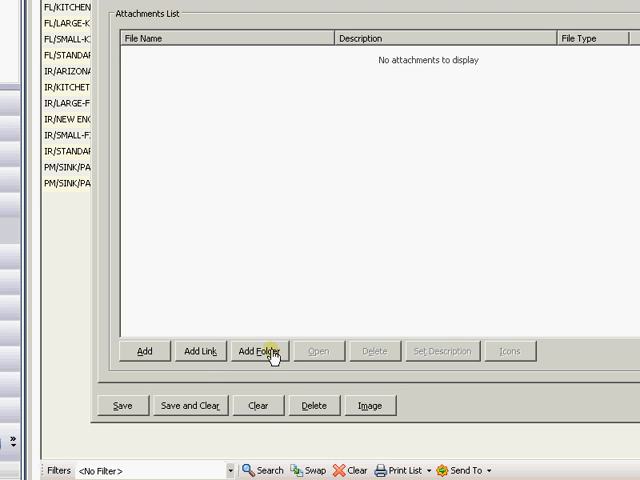
pyautogui.moveTo(296, 228)
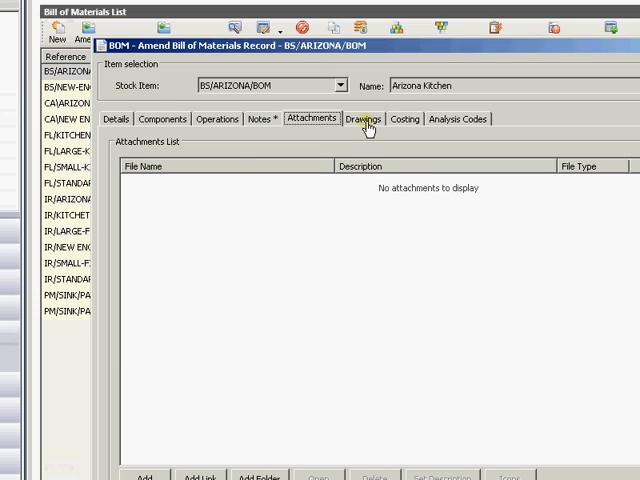
# Step: Review the bill's drawings and analysis codes, then show its empty cost history
pyautogui.click(364, 120)
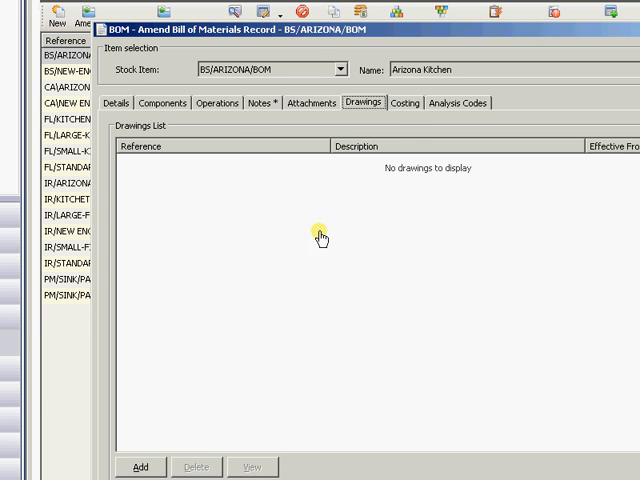
pyautogui.click(466, 132)
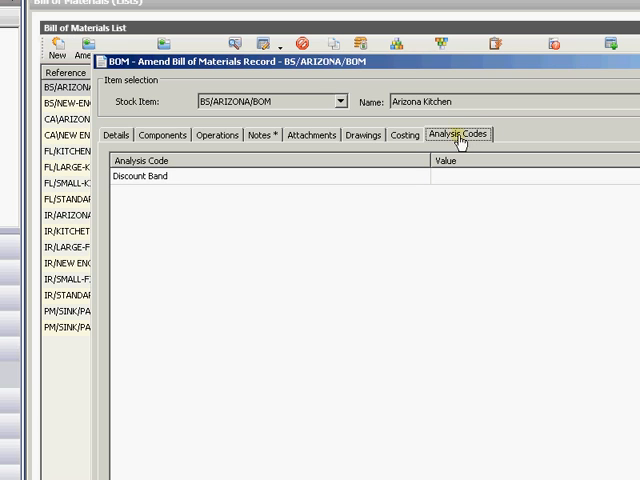
pyautogui.moveTo(416, 140)
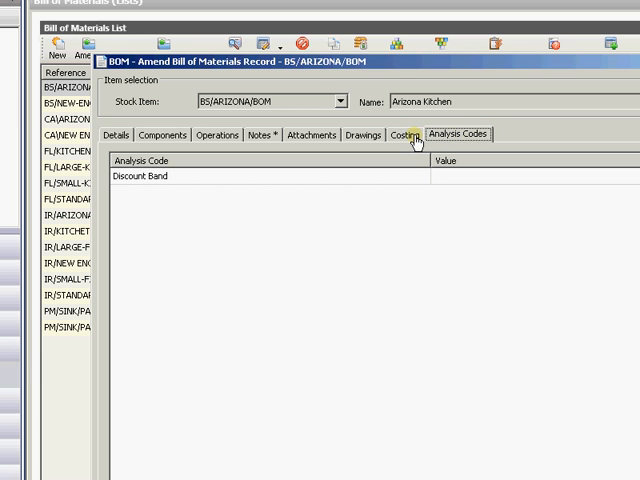
pyautogui.click(404, 134)
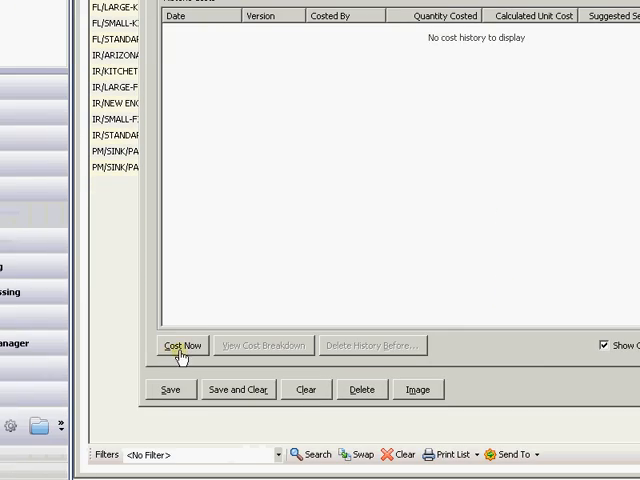
# Step: Start Cost Now, add the Arizona Kitchen bill and cost all listed bills at quantity one
pyautogui.click(184, 344)
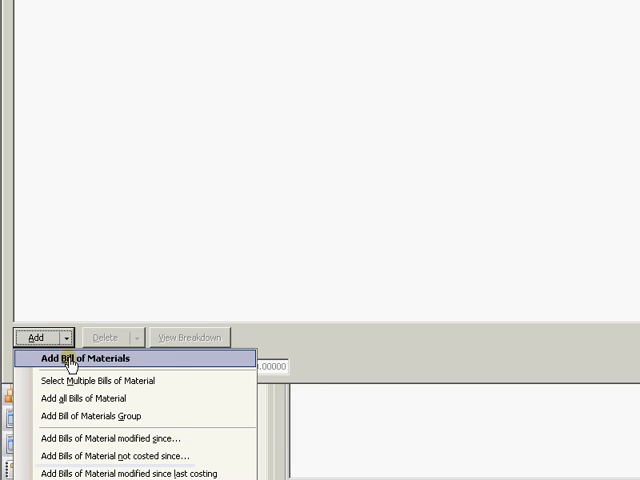
pyautogui.click(96, 358)
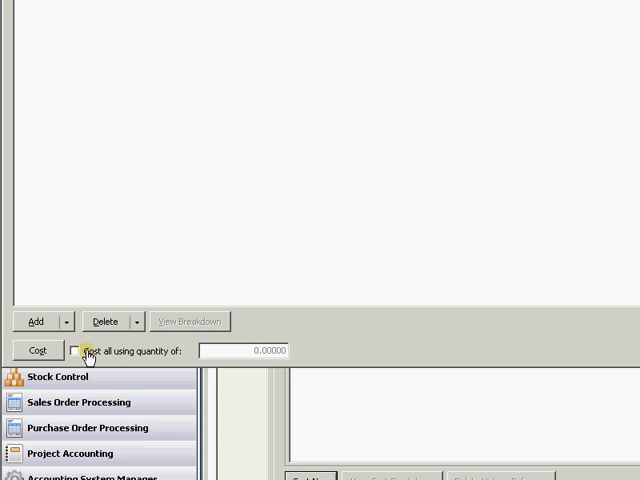
pyautogui.click(76, 350)
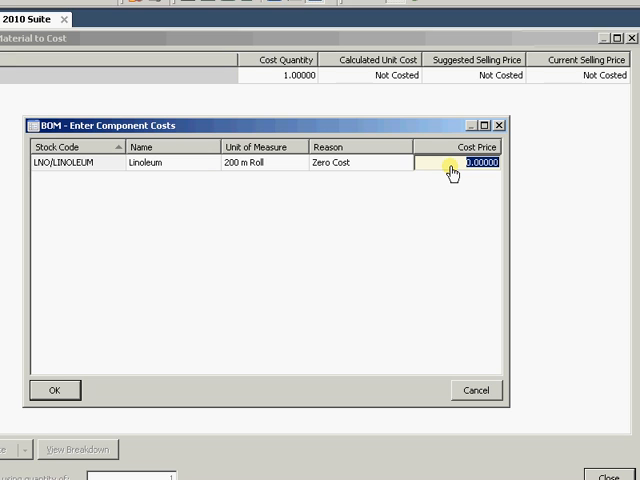
# Step: Enter 15 as the Linoleum cost price and accept the costing run
pyautogui.write('15')
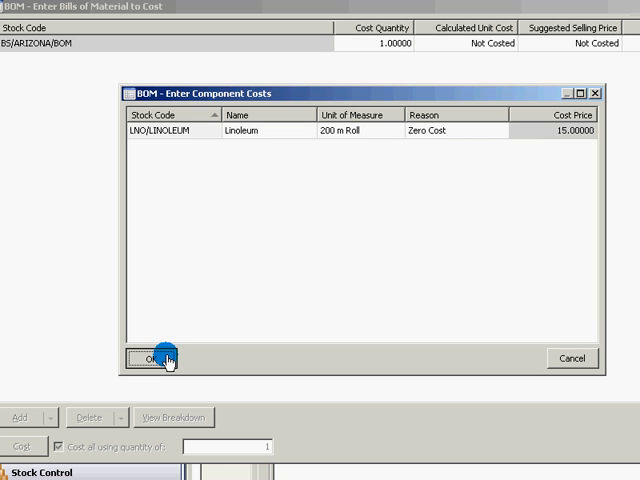
pyautogui.click(150, 358)
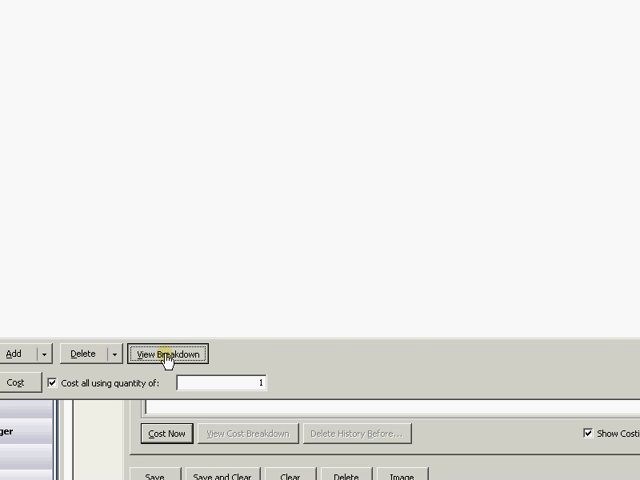
# Step: View the cost breakdown, expand the machine cost lines and switch to the detailed view
pyautogui.click(178, 352)
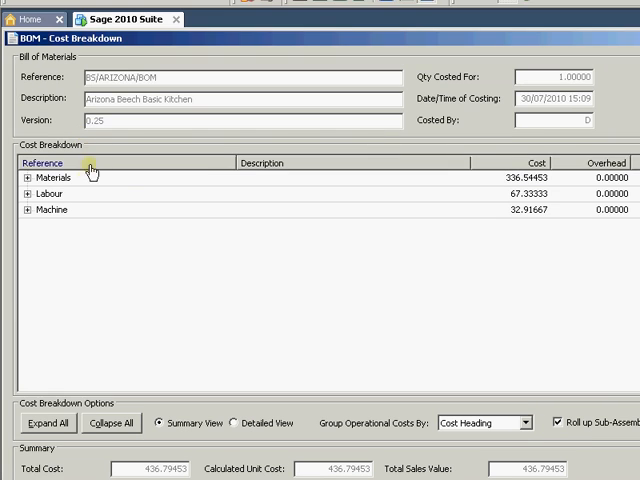
pyautogui.moveTo(378, 188)
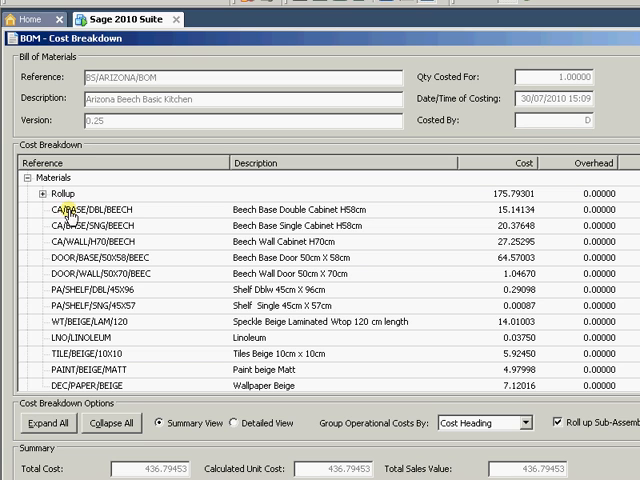
pyautogui.moveTo(450, 284)
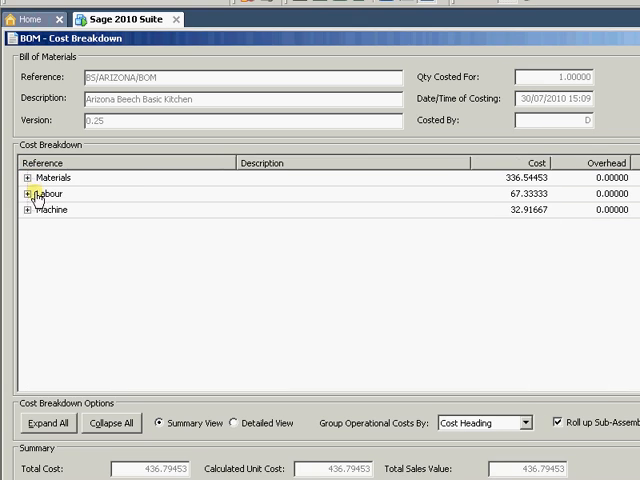
pyautogui.click(38, 210)
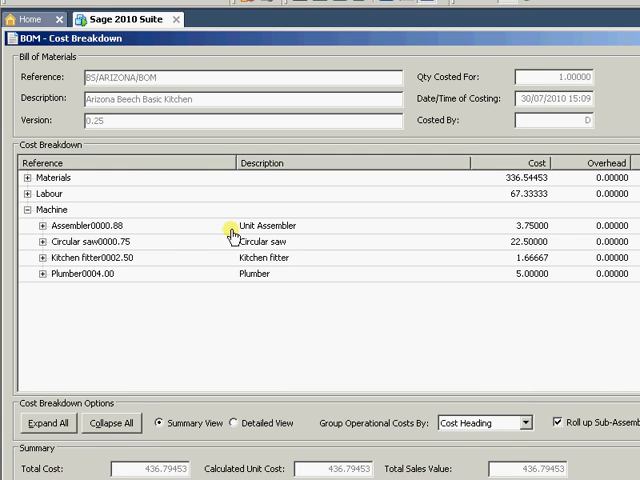
pyautogui.moveTo(30, 194)
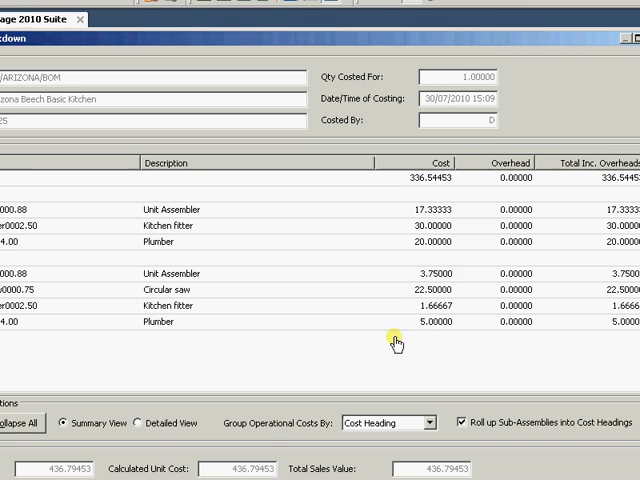
pyautogui.click(156, 344)
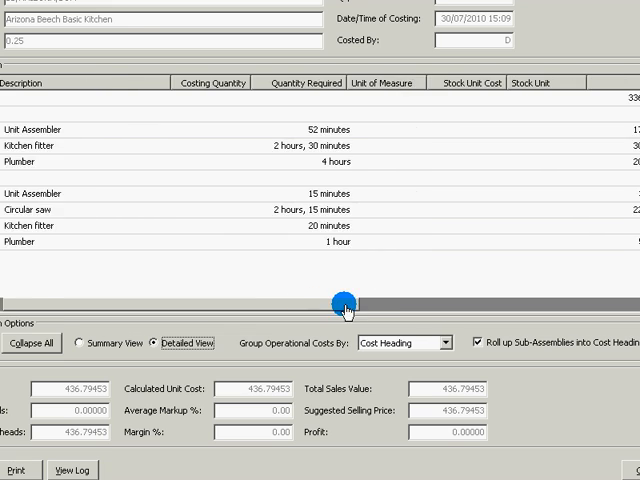
pyautogui.moveTo(340, 304); pyautogui.dragTo(468, 298)
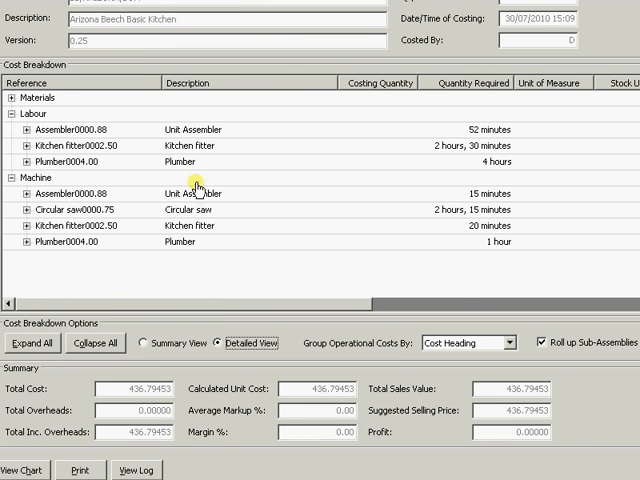
pyautogui.hscroll(3)
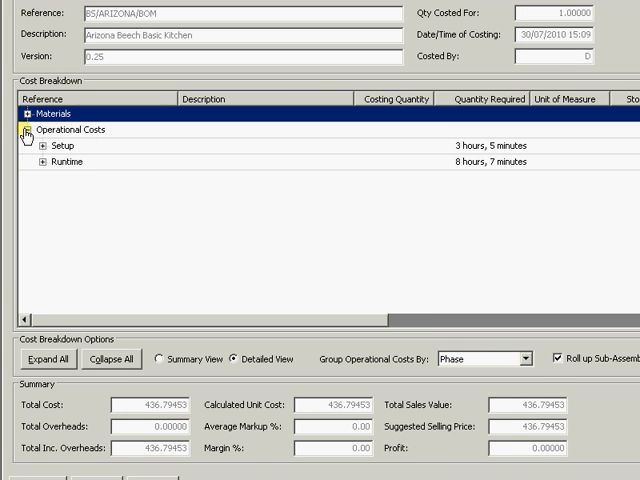
# Step: Group operational costs by operation, then close the 436.79 cost breakdown
pyautogui.click(14, 130)
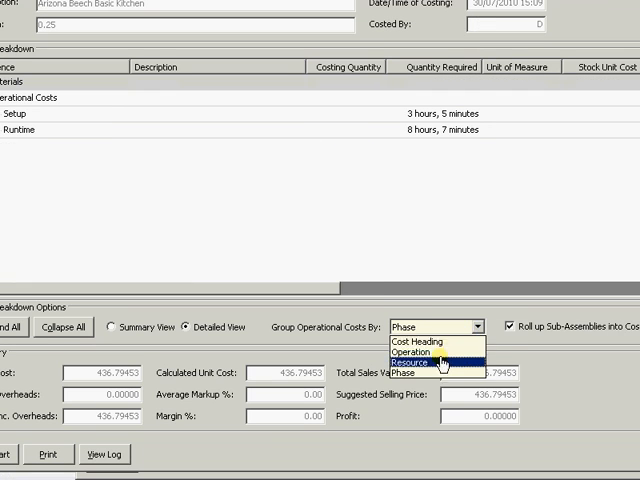
pyautogui.click(408, 352)
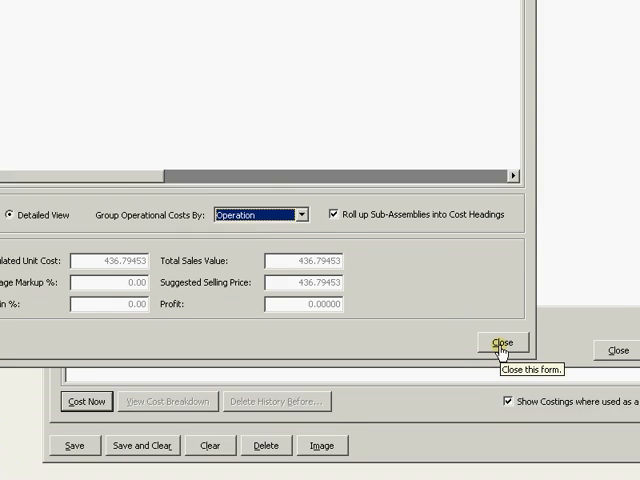
pyautogui.click(504, 344)
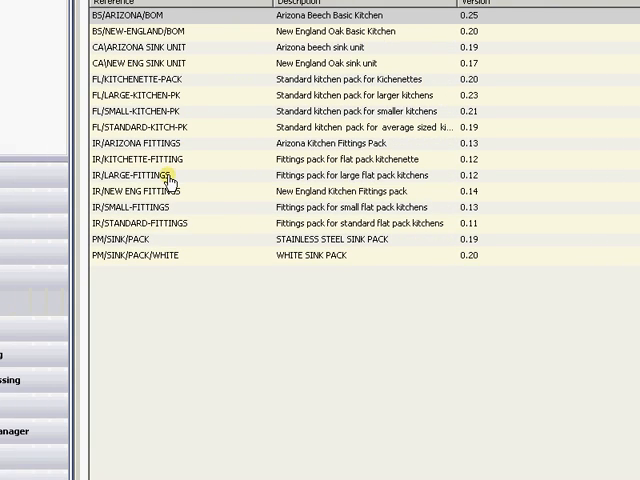
# Step: Browse the labour and machine register lists and scroll to the Operations Register
pyautogui.click(168, 362)
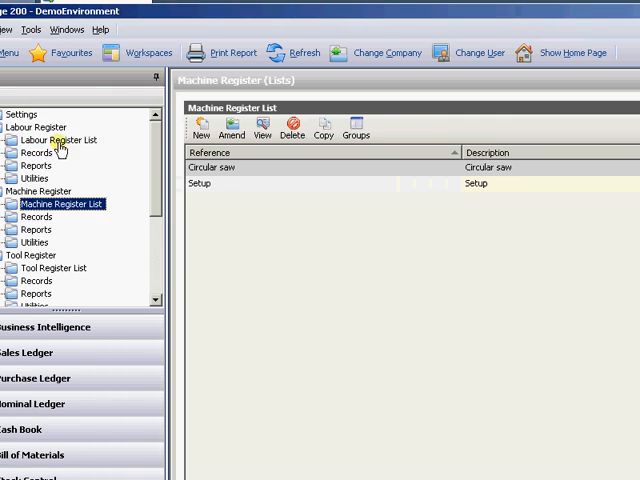
pyautogui.click(52, 140)
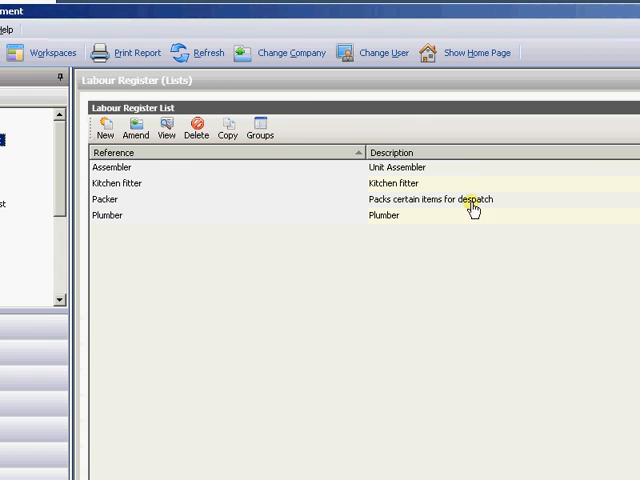
pyautogui.hscroll(3)
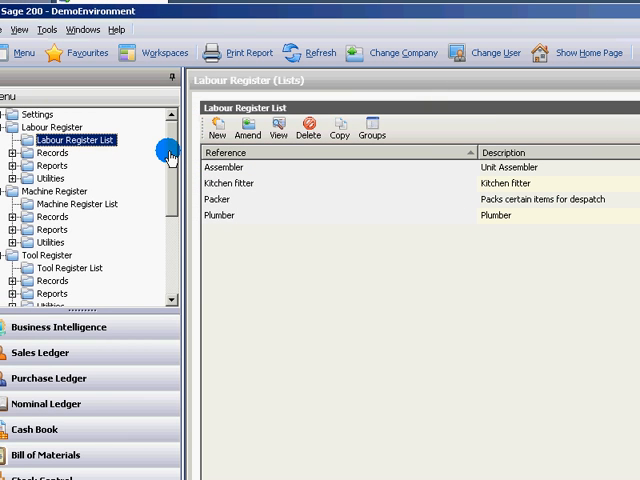
pyautogui.scroll(-3)
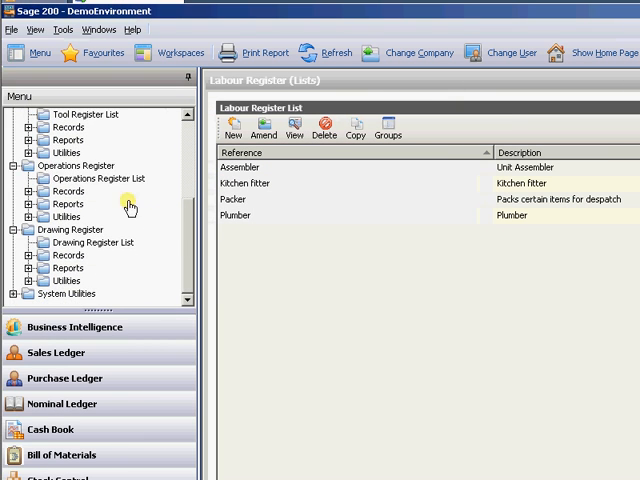
pyautogui.click(92, 178)
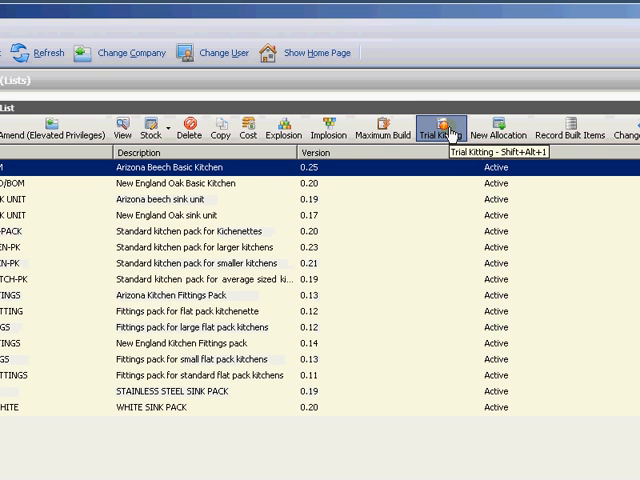
# Step: Trial-kit BS/ARIZONA/BOM and calculate a Maximum Build of 5.33333 kitchens
pyautogui.click(436, 136)
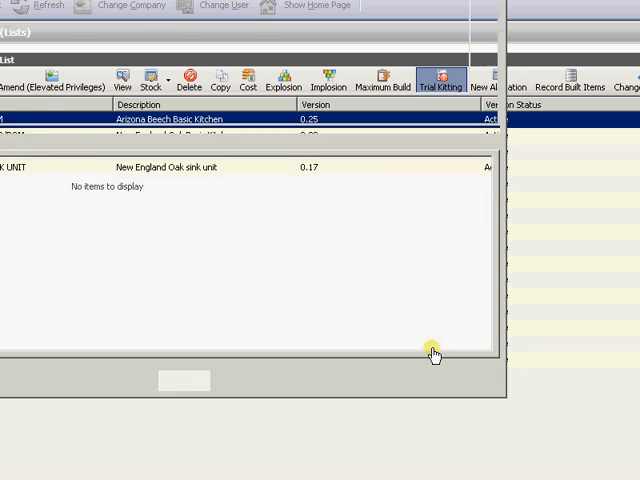
pyautogui.click(438, 78)
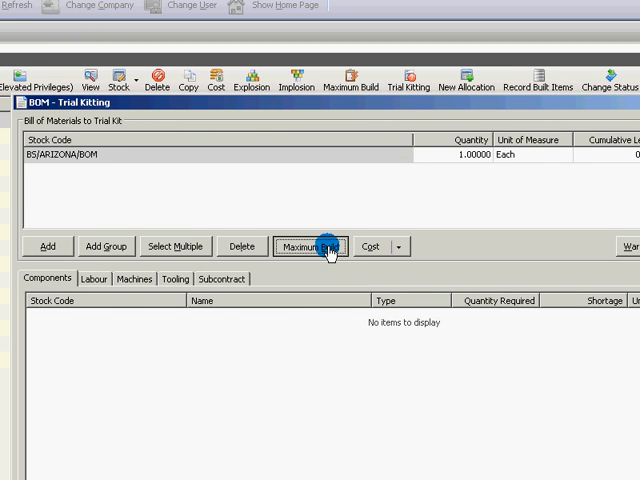
pyautogui.click(312, 246)
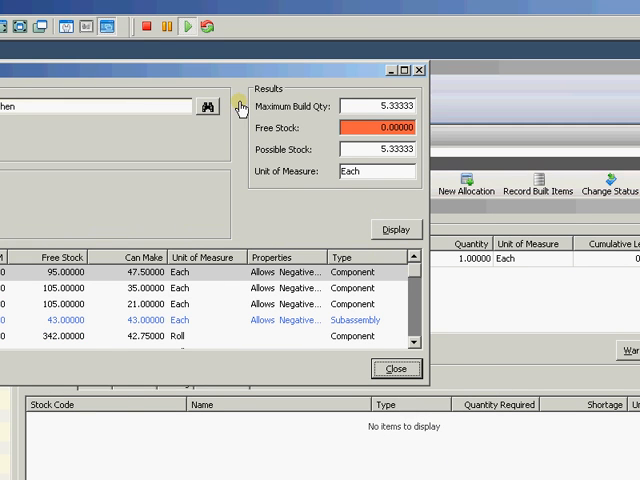
pyautogui.moveTo(400, 116)
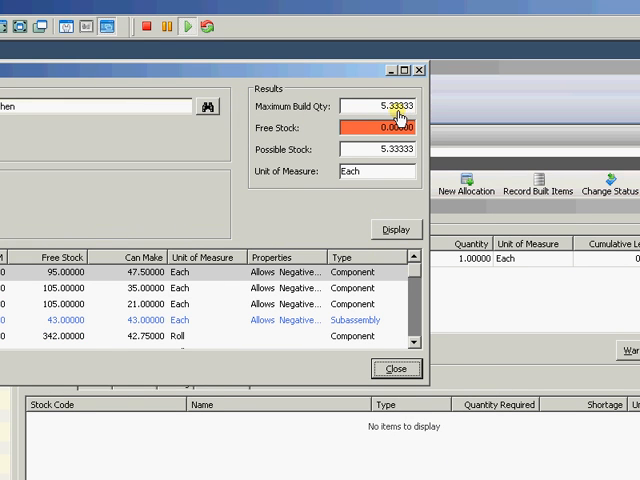
pyautogui.moveTo(404, 272)
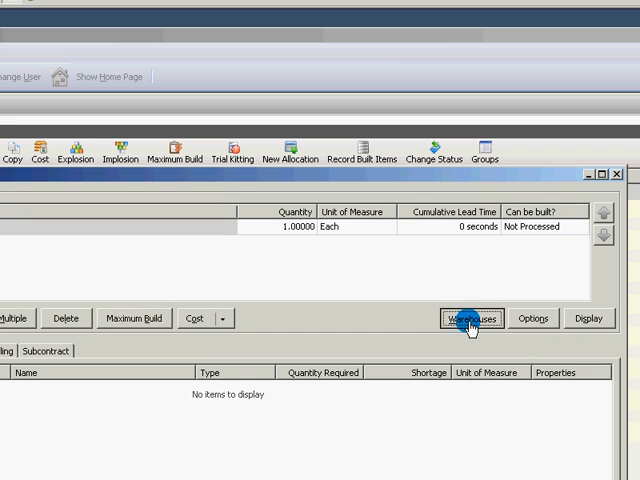
# Step: Check all ten warehouses are included, then show the shortage options set to continue
pyautogui.click(470, 318)
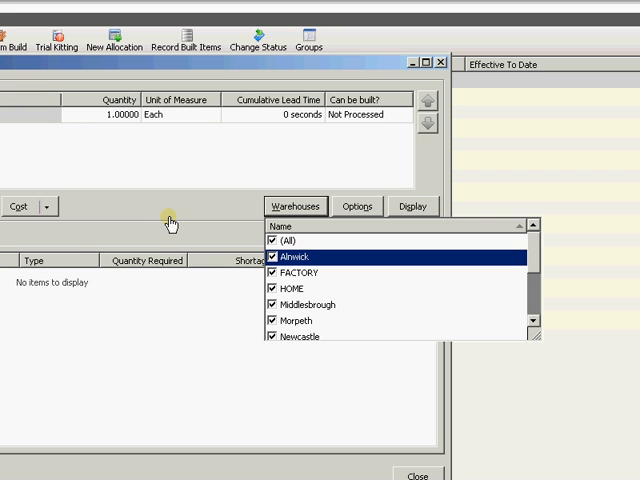
pyautogui.moveTo(170, 216)
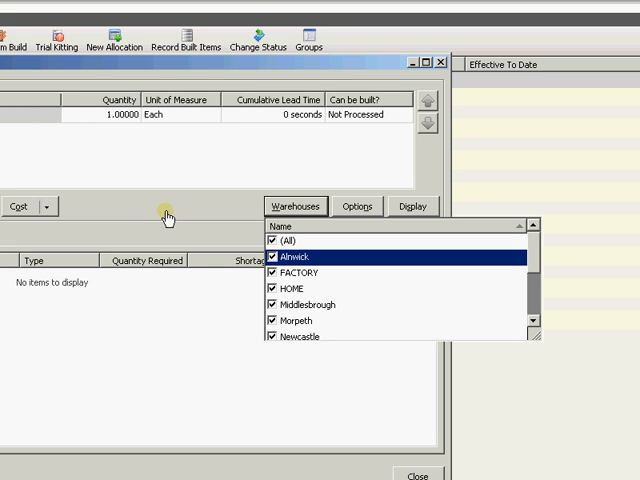
pyautogui.moveTo(432, 264)
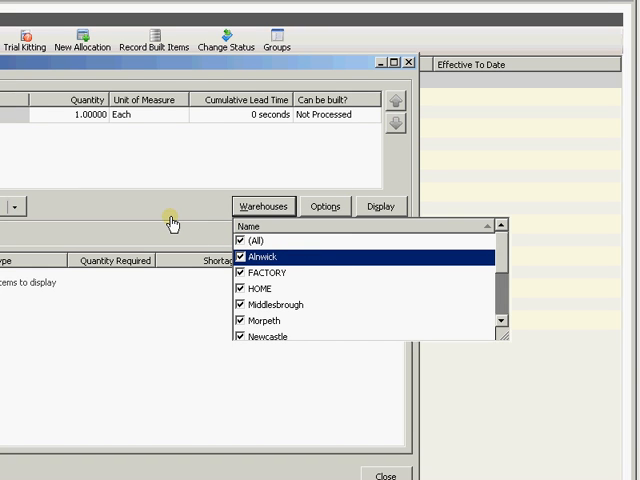
pyautogui.click(264, 206)
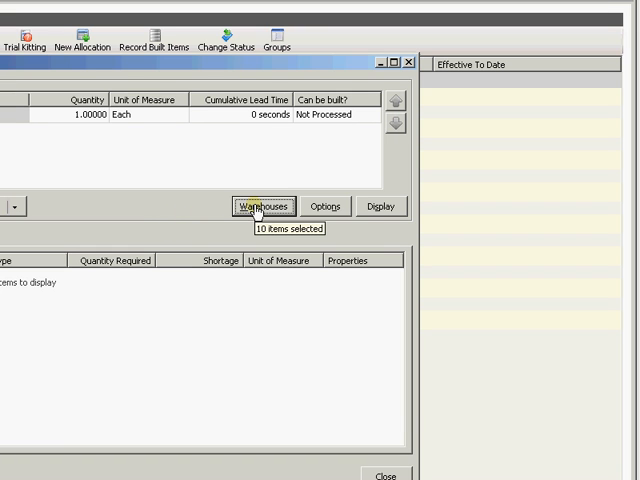
pyautogui.click(324, 206)
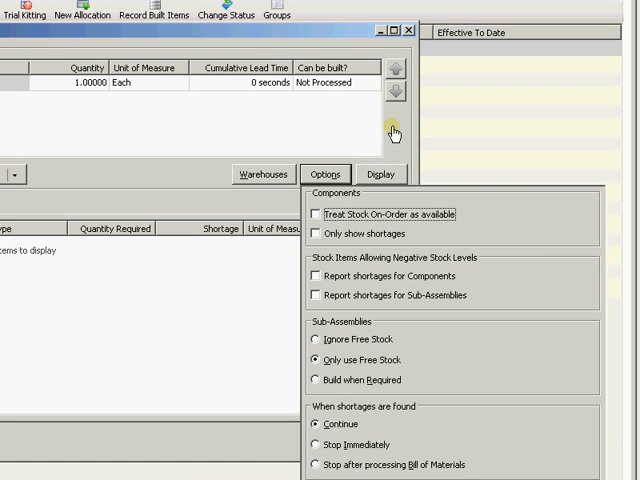
# Step: Display the trial kit results and review the Arizona kitchen's labour and machines
pyautogui.click(382, 174)
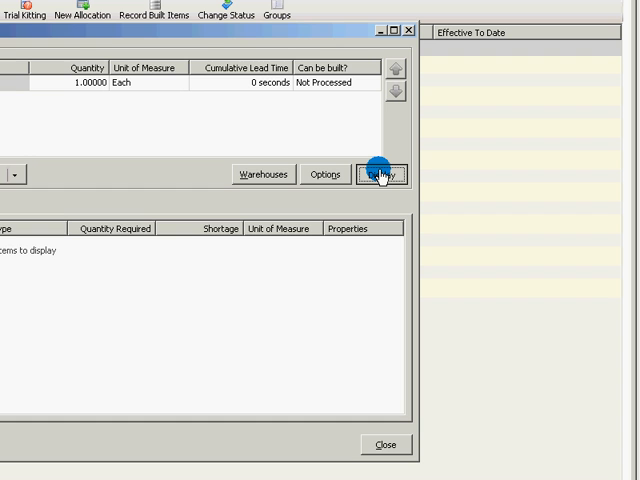
pyautogui.click(384, 174)
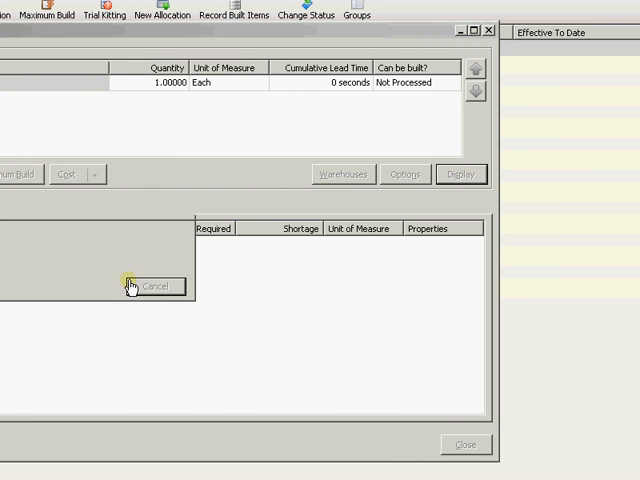
pyautogui.click(156, 286)
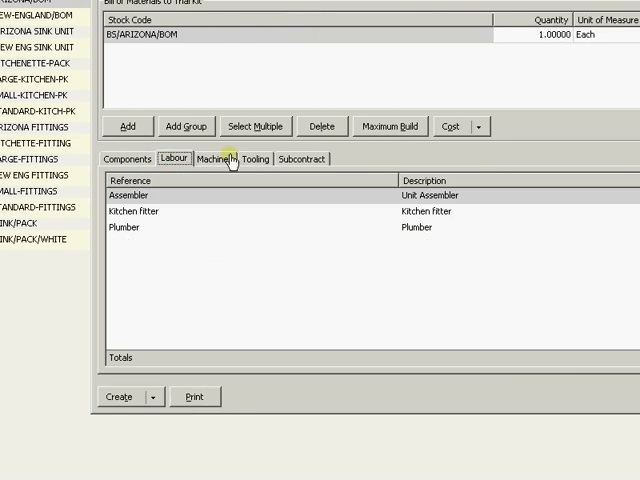
pyautogui.click(256, 158)
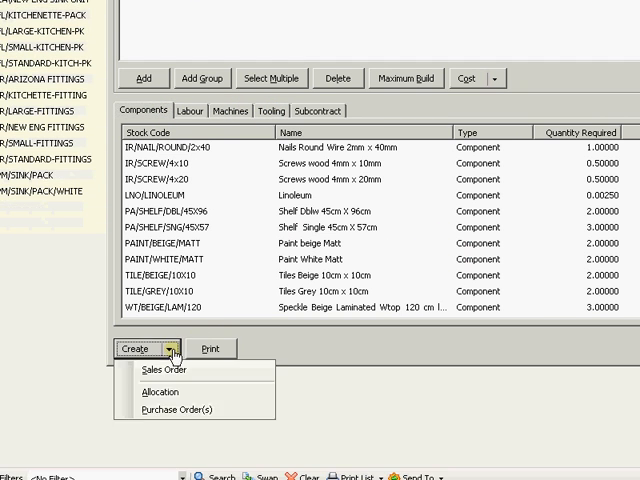
pyautogui.moveTo(158, 344)
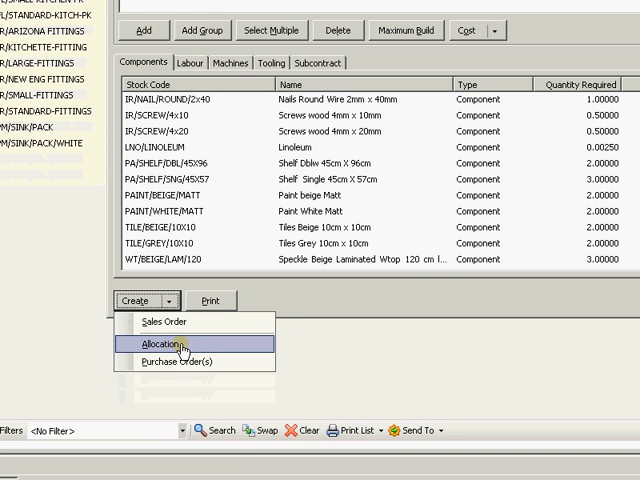
pyautogui.moveTo(180, 324)
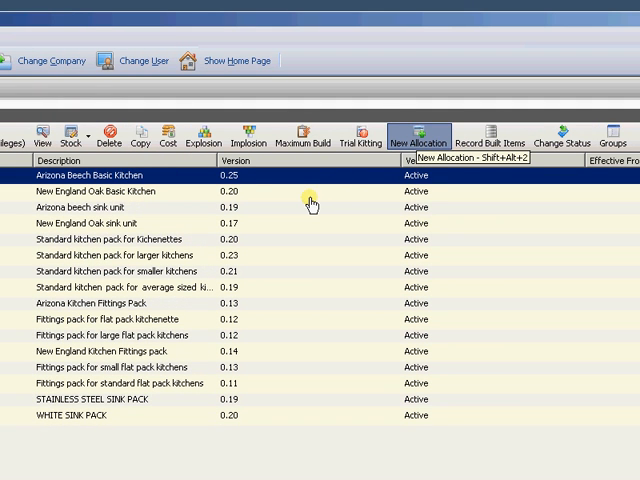
# Step: Process a new allocation for one Arizona Beech Basic Kitchen, confirm it and close the components
pyautogui.click(424, 136)
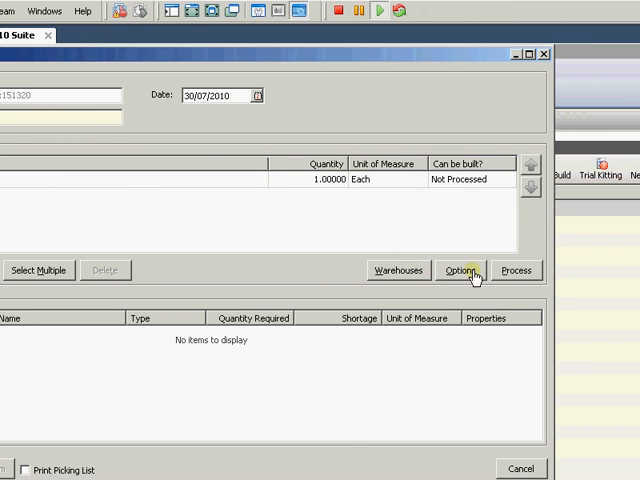
pyautogui.click(516, 270)
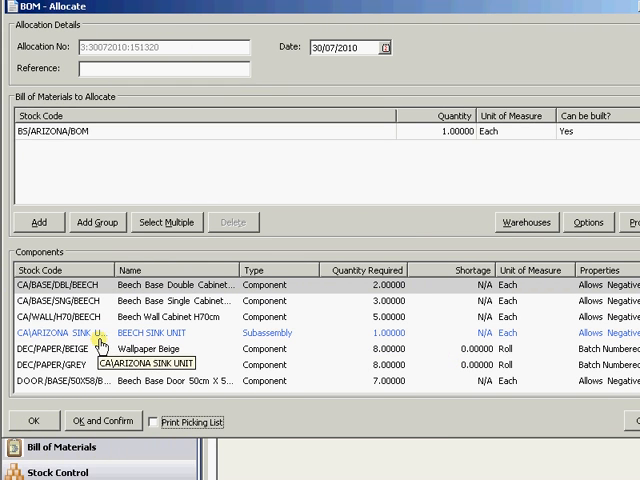
pyautogui.click(464, 220)
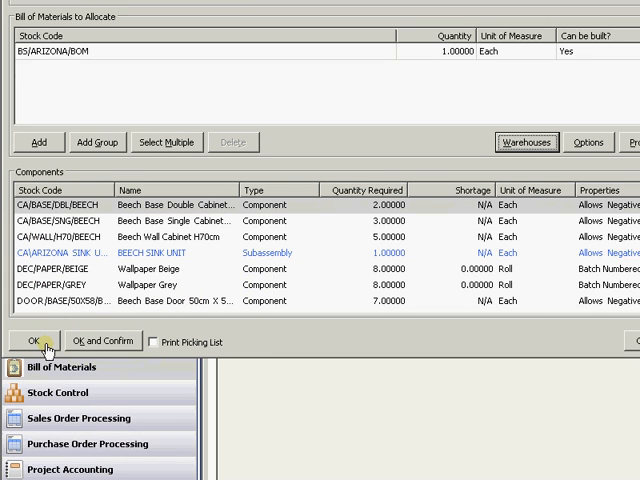
pyautogui.click(28, 340)
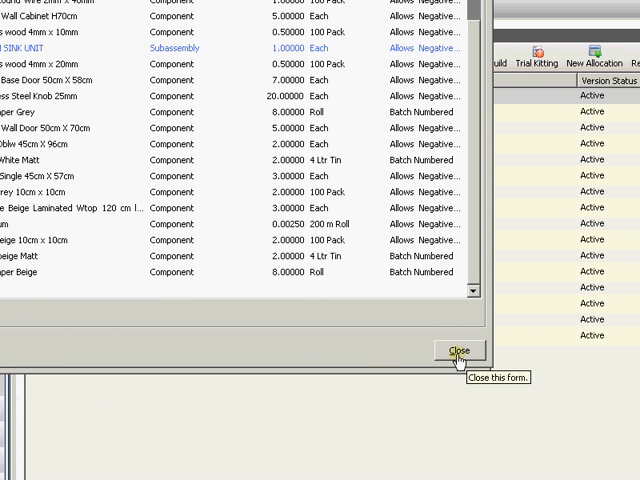
pyautogui.click(460, 350)
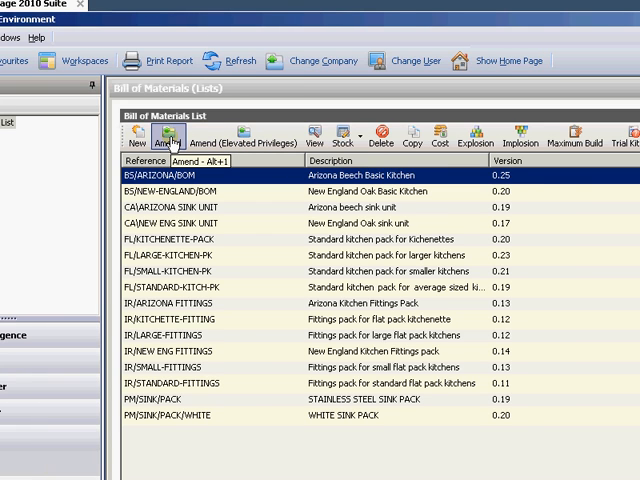
pyautogui.moveTo(240, 140)
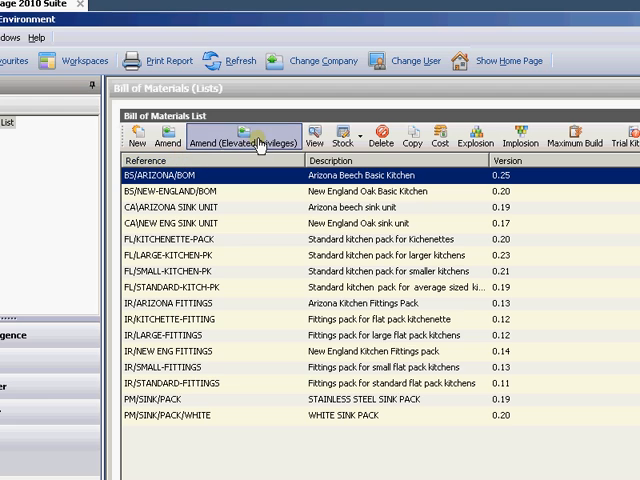
pyautogui.moveTo(248, 136)
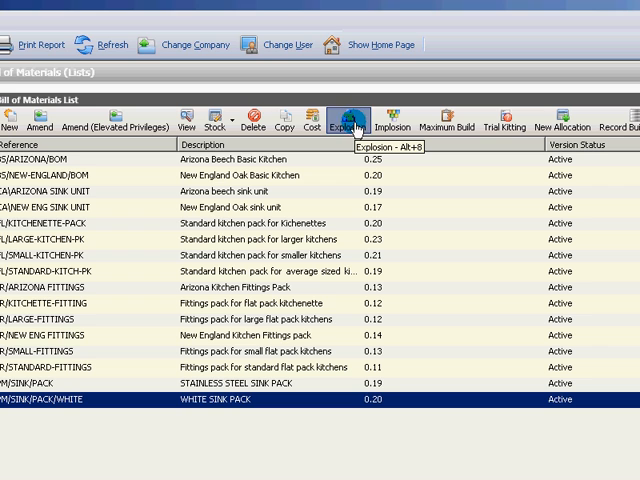
pyautogui.click(350, 124)
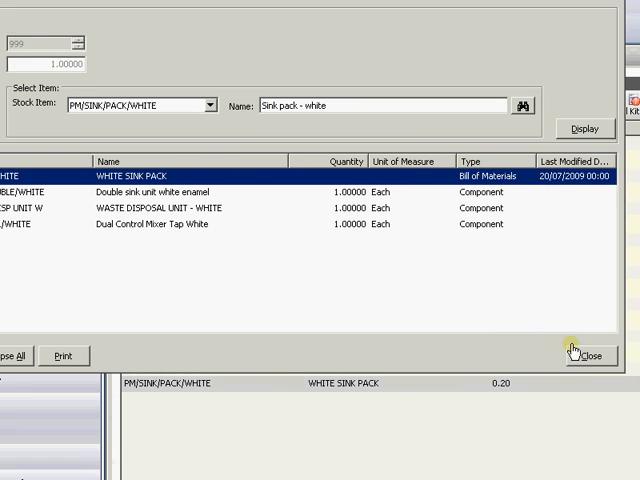
pyautogui.click(592, 356)
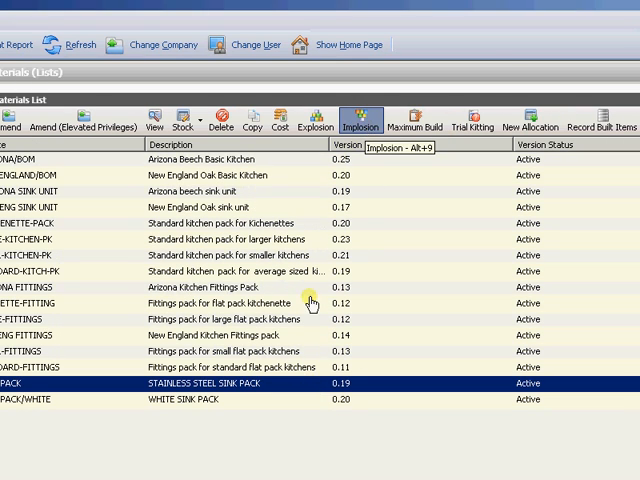
pyautogui.click(356, 122)
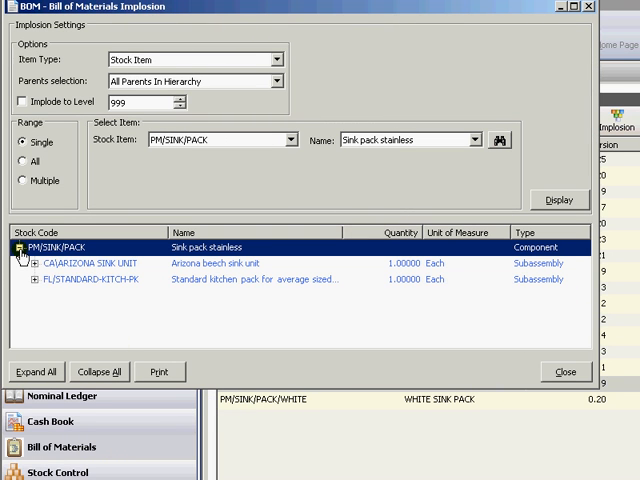
pyautogui.click(48, 264)
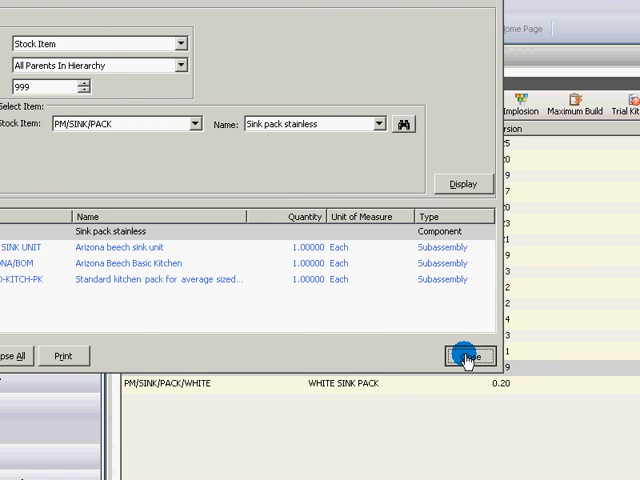
pyautogui.click(460, 356)
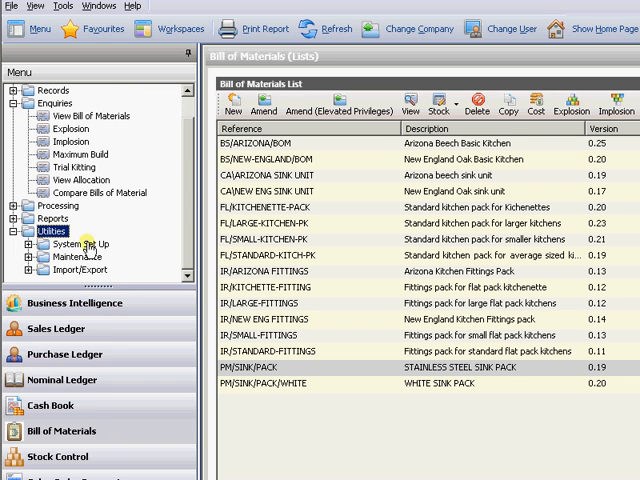
# Step: Browse the BOM reports, then launch Utilities > Maintenance > Replace Component
pyautogui.click(44, 90)
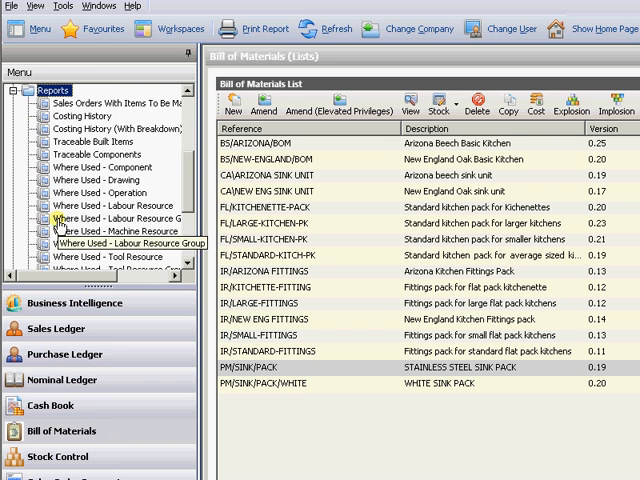
pyautogui.scroll(-3)
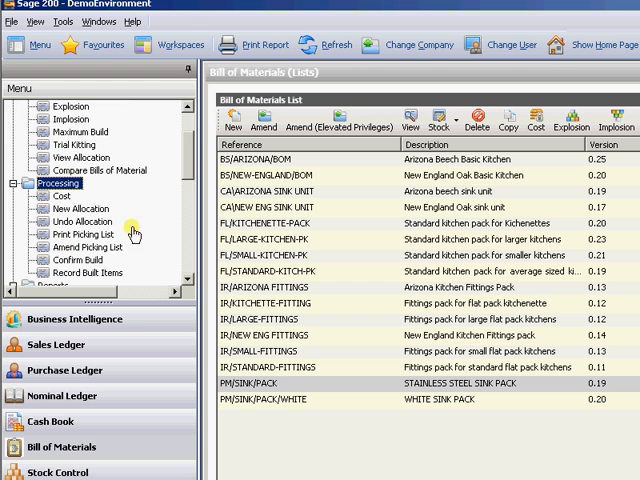
pyautogui.moveTo(190, 148)
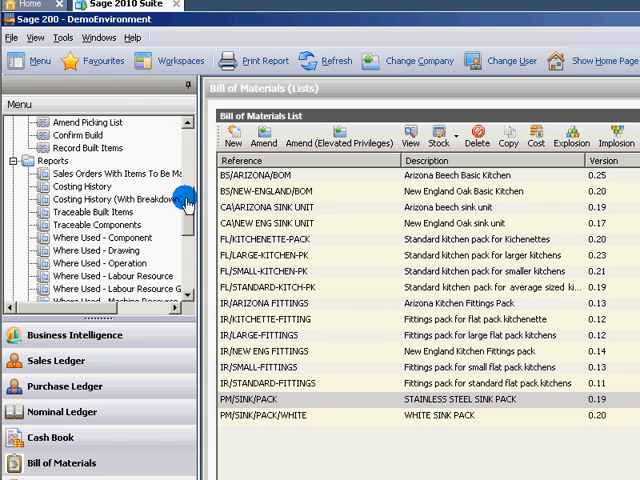
pyautogui.scroll(-3)
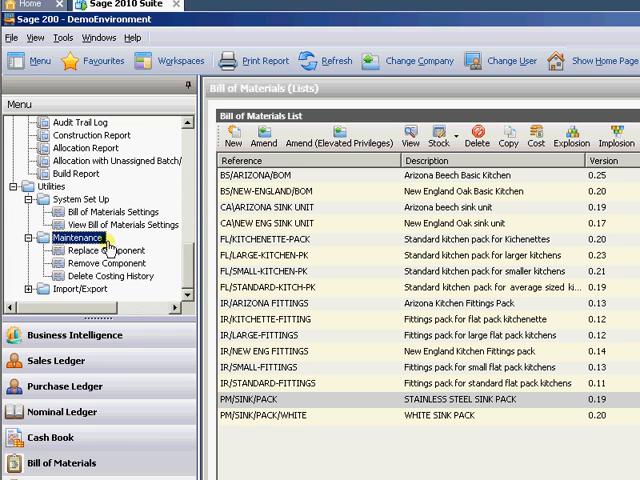
pyautogui.click(100, 250)
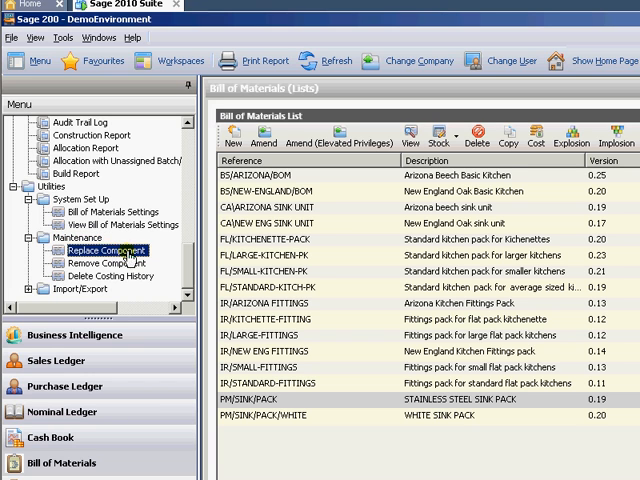
pyautogui.click(114, 250)
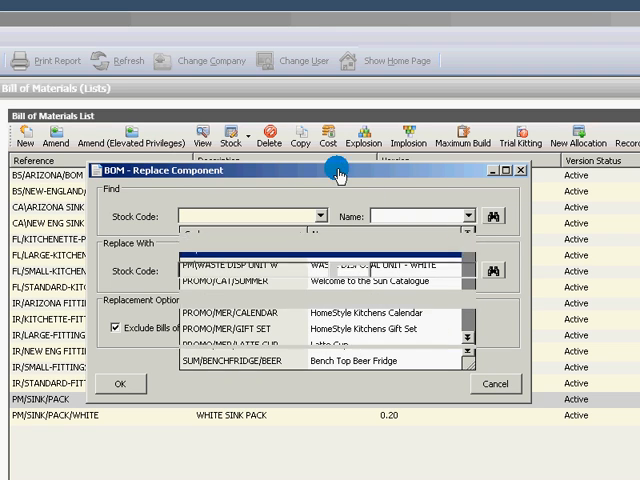
# Step: Close Replace Component unchanged and select the CA/ARIZONA SINK UNIT bill
pyautogui.click(492, 384)
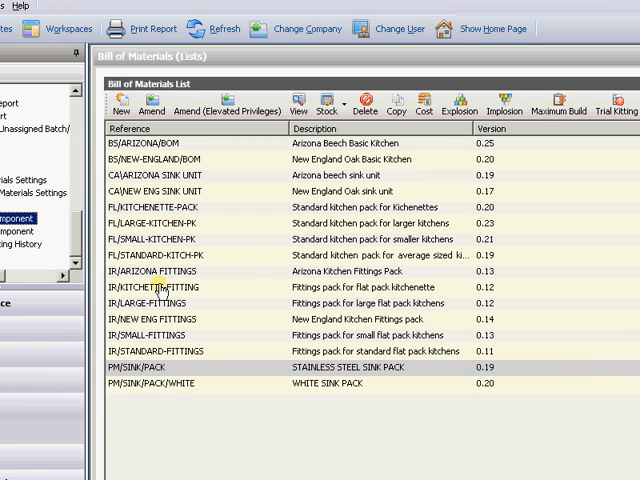
pyautogui.click(160, 176)
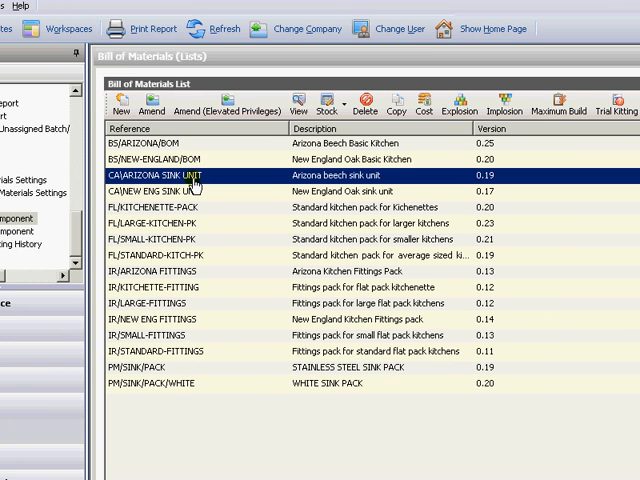
pyautogui.moveTo(240, 192)
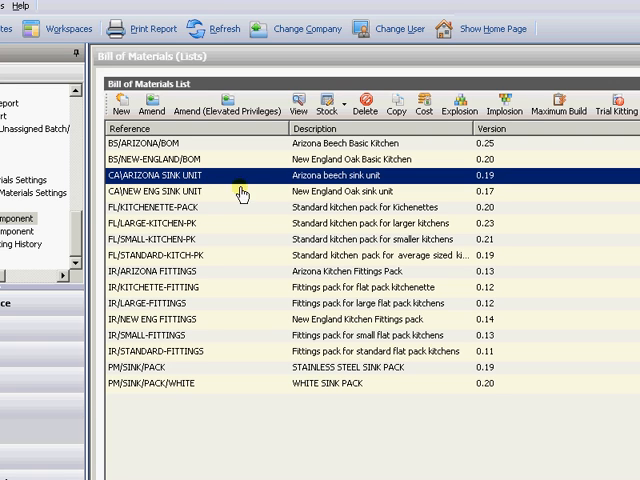